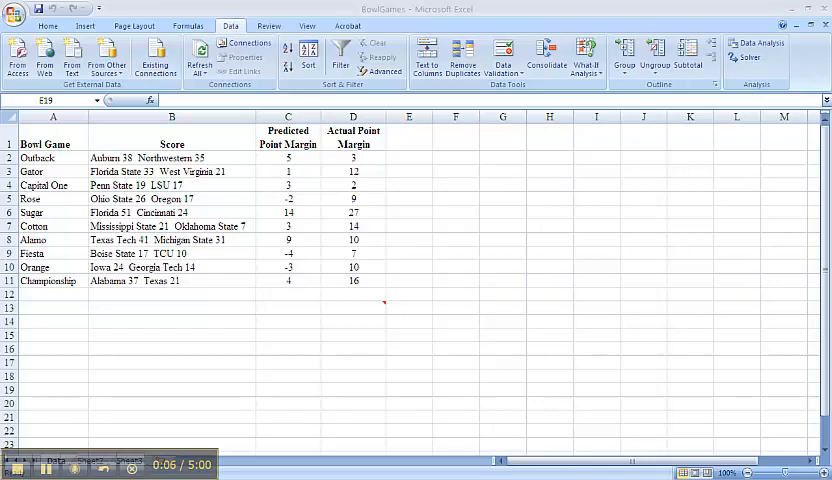
{"action": "mouse_move", "coordinate": [316, 201]}
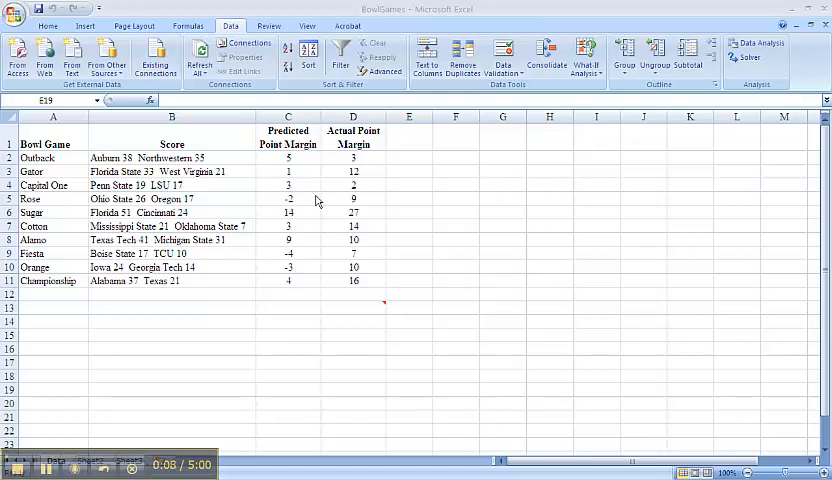
- Select the Predicted and Actual Point Margin columns in C1:D11
{"action": "left_click", "coordinate": [408, 389]}
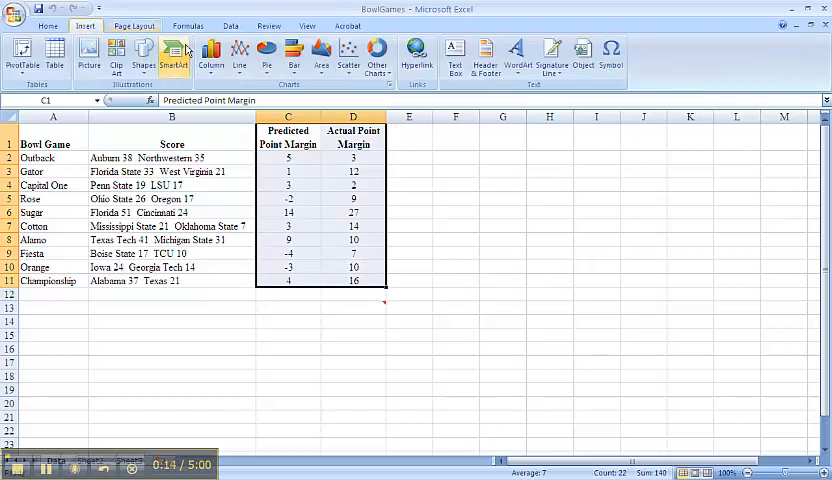
- Insert a markers-only scatter chart of actual vs predicted margins and inspect its data series
{"action": "left_click", "coordinate": [349, 52]}
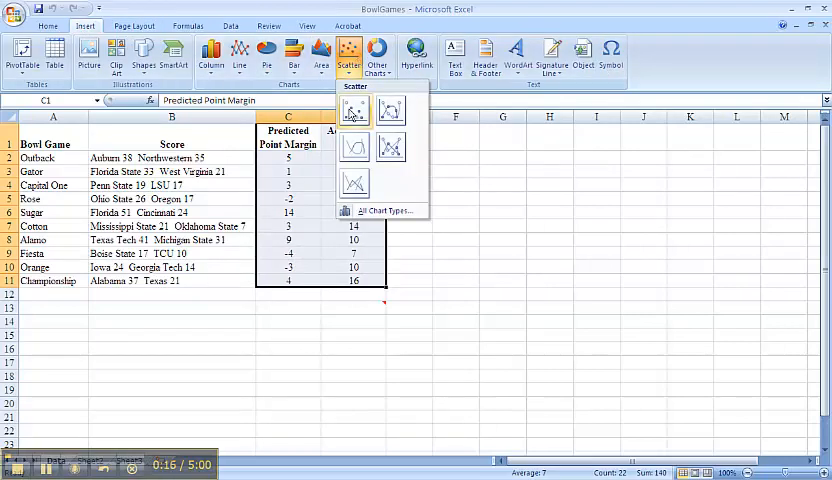
{"action": "left_click", "coordinate": [352, 110]}
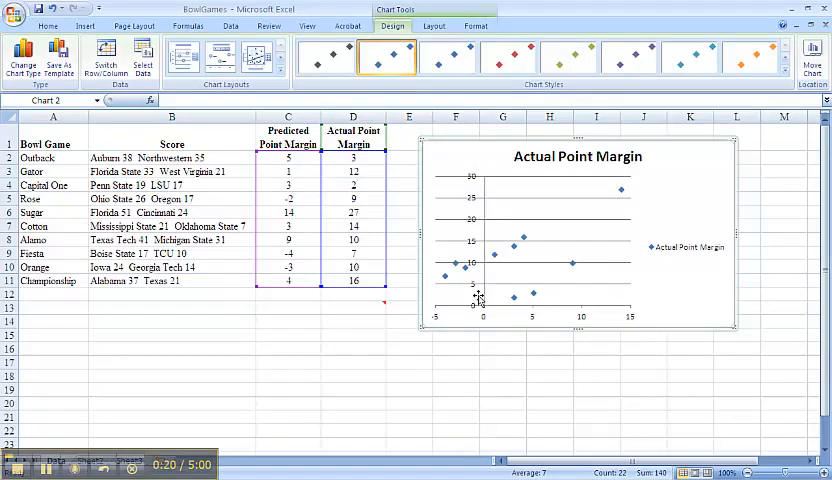
{"action": "mouse_move", "coordinate": [588, 313]}
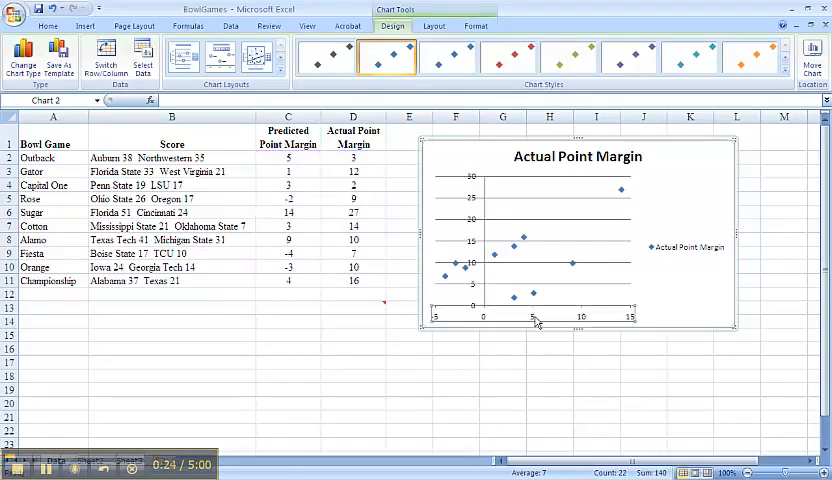
{"action": "left_click", "coordinate": [534, 294]}
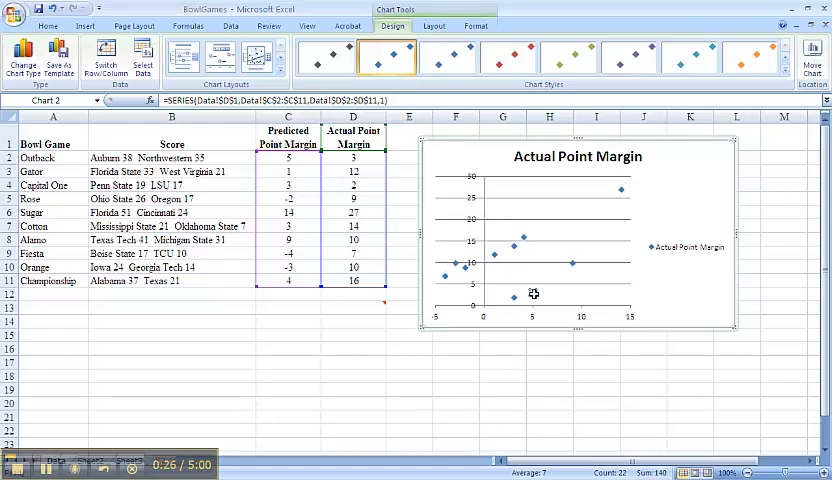
{"action": "mouse_move", "coordinate": [533, 294]}
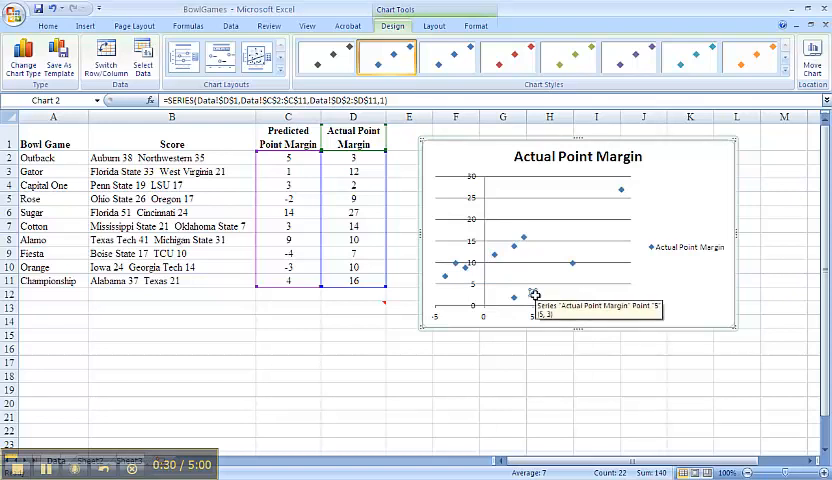
{"action": "mouse_move", "coordinate": [535, 160]}
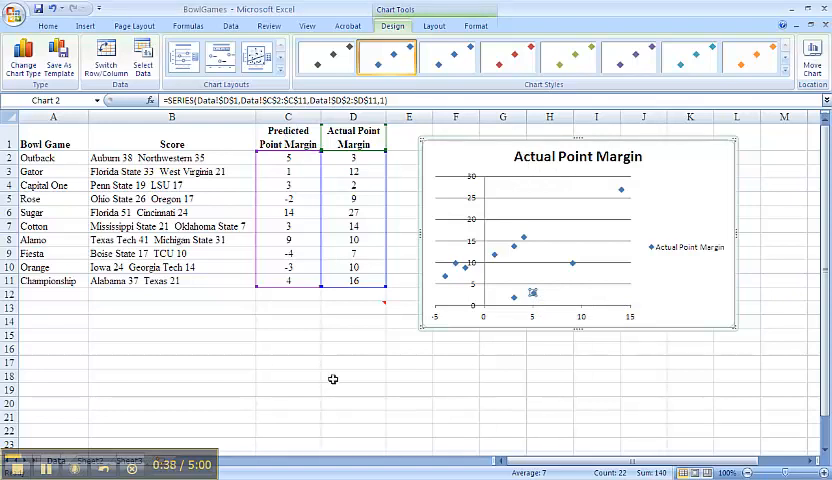
{"action": "left_click", "coordinate": [289, 307]}
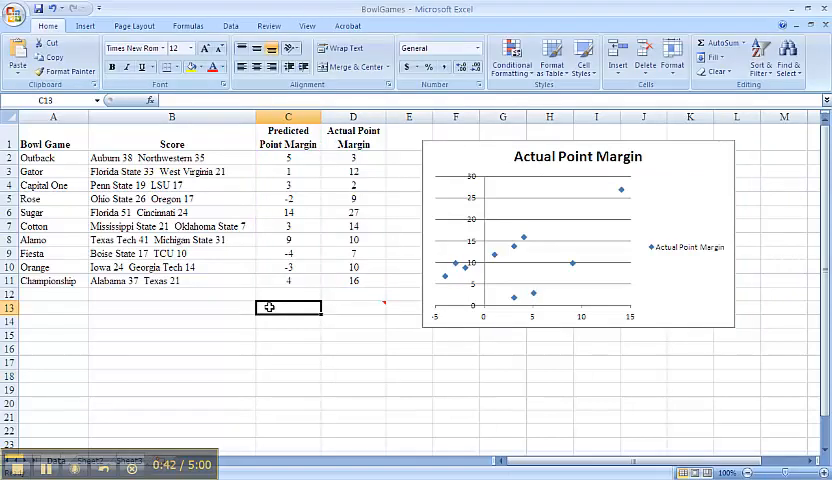
- Label C13 'Covariance' and enter =COVAR(C2:C11,D2:D11) in D13, giving 20.1
{"action": "type", "text": "Covariance"}
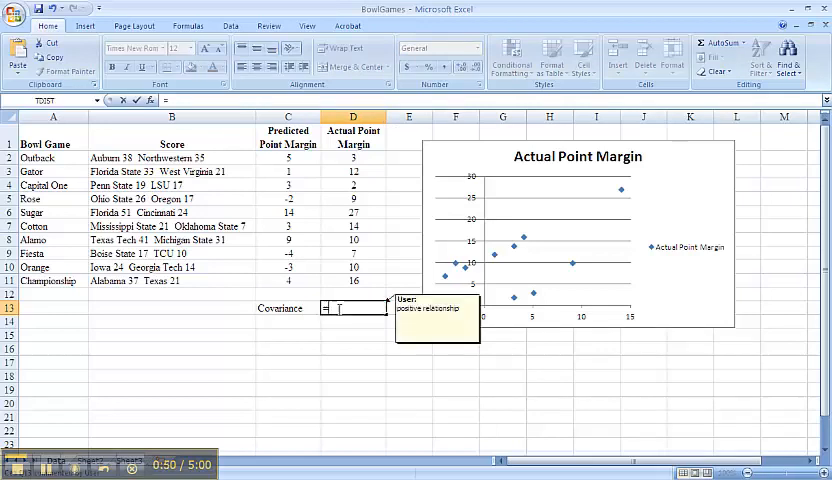
{"action": "type", "text": "=covar("}
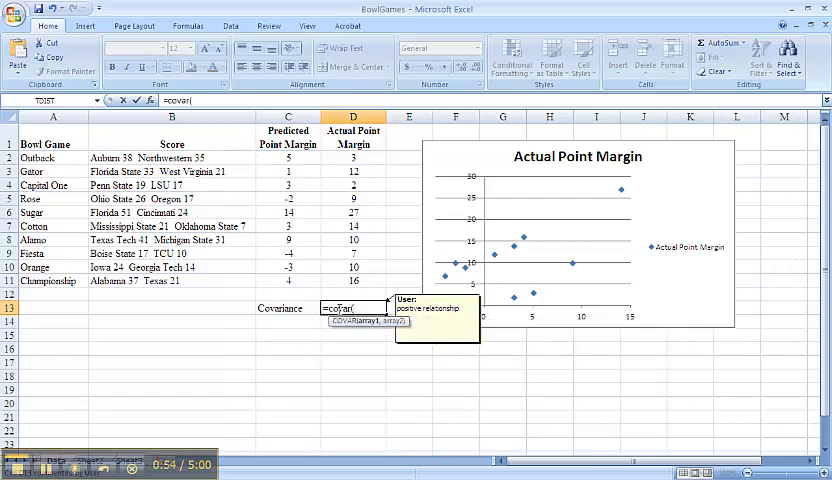
{"action": "left_click_drag", "start_coordinate": [287, 155], "coordinate": [287, 267]}
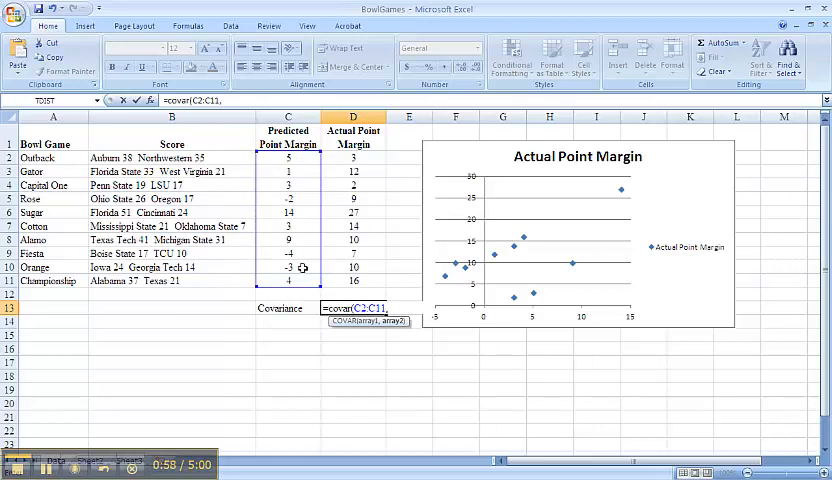
{"action": "left_click_drag", "start_coordinate": [352, 157], "coordinate": [352, 281]}
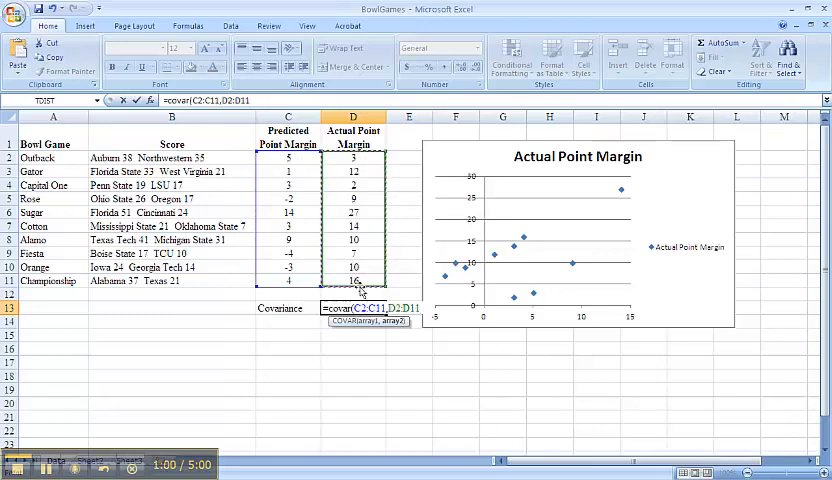
{"action": "key", "text": "Return"}
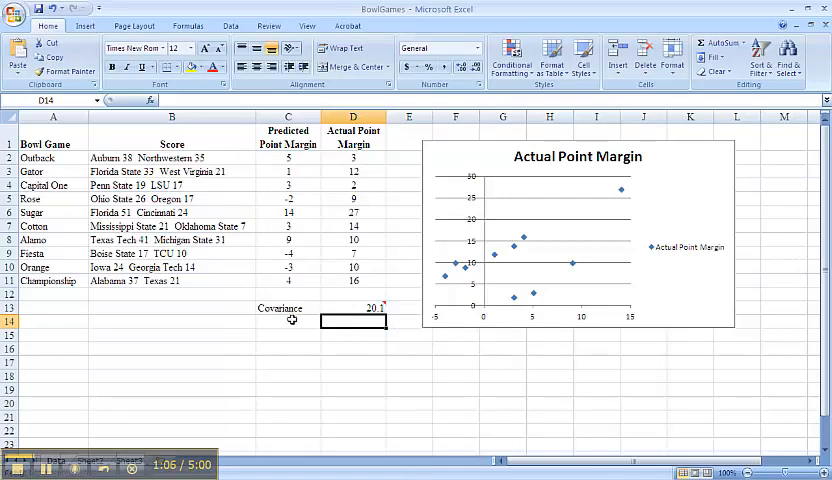
{"action": "left_click", "coordinate": [289, 320]}
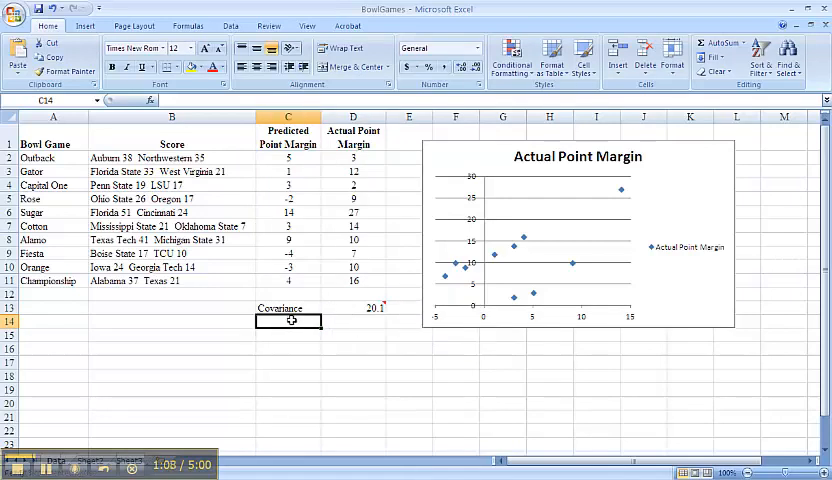
- Label C14 'Correlation' and enter =CORREL(C2:C11,D2:D11) in D14, giving 0.565
{"action": "type", "text": "Correlation"}
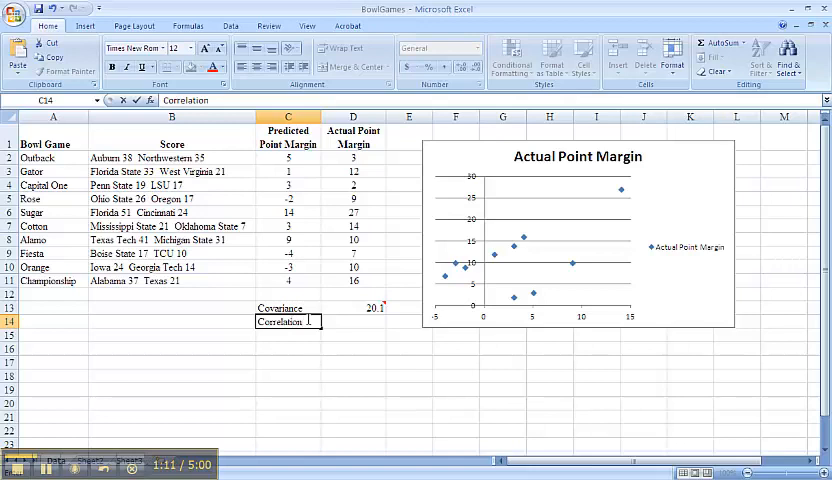
{"action": "left_click", "coordinate": [352, 320]}
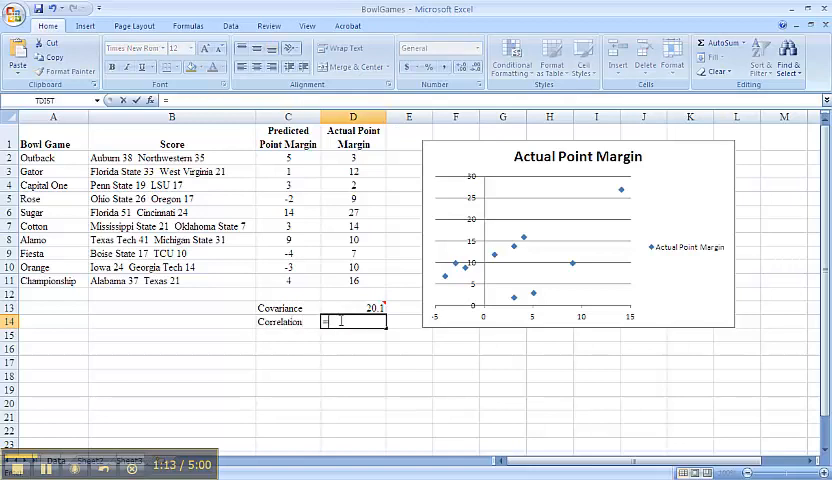
{"action": "type", "text": "=Cor"}
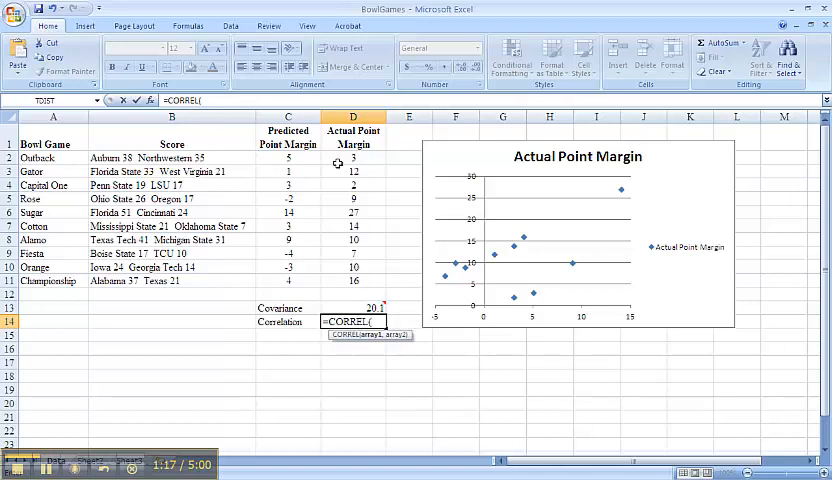
{"action": "left_click_drag", "start_coordinate": [286, 156], "coordinate": [286, 281]}
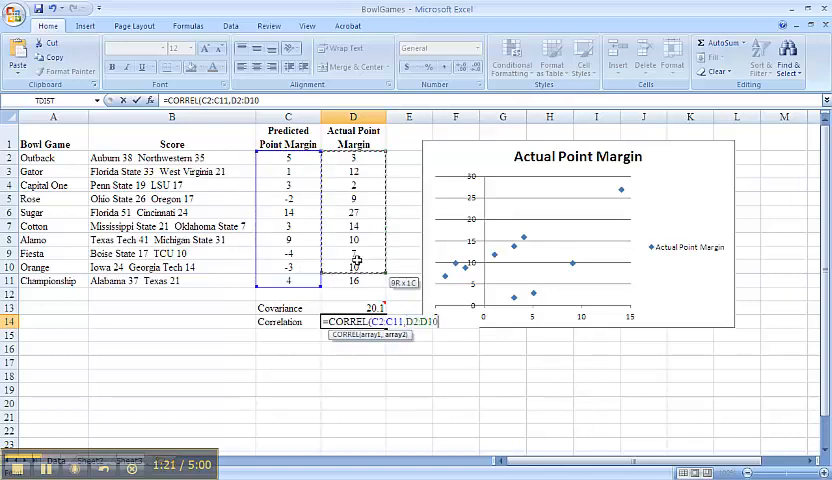
{"action": "key", "text": "Return"}
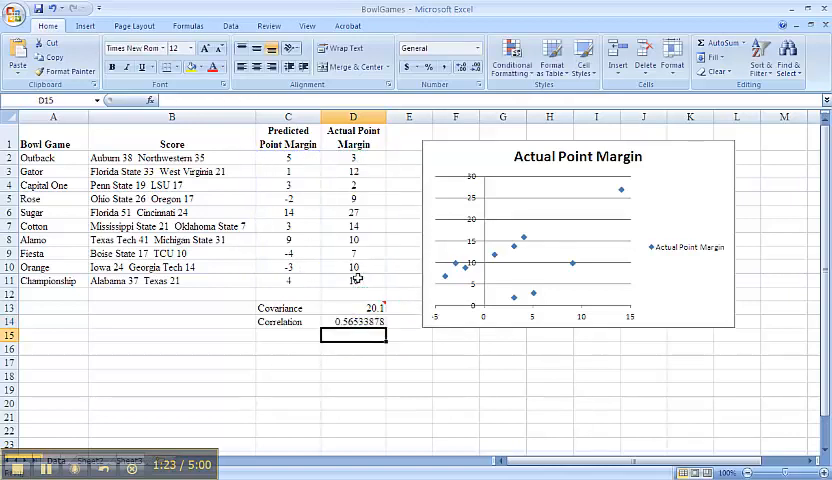